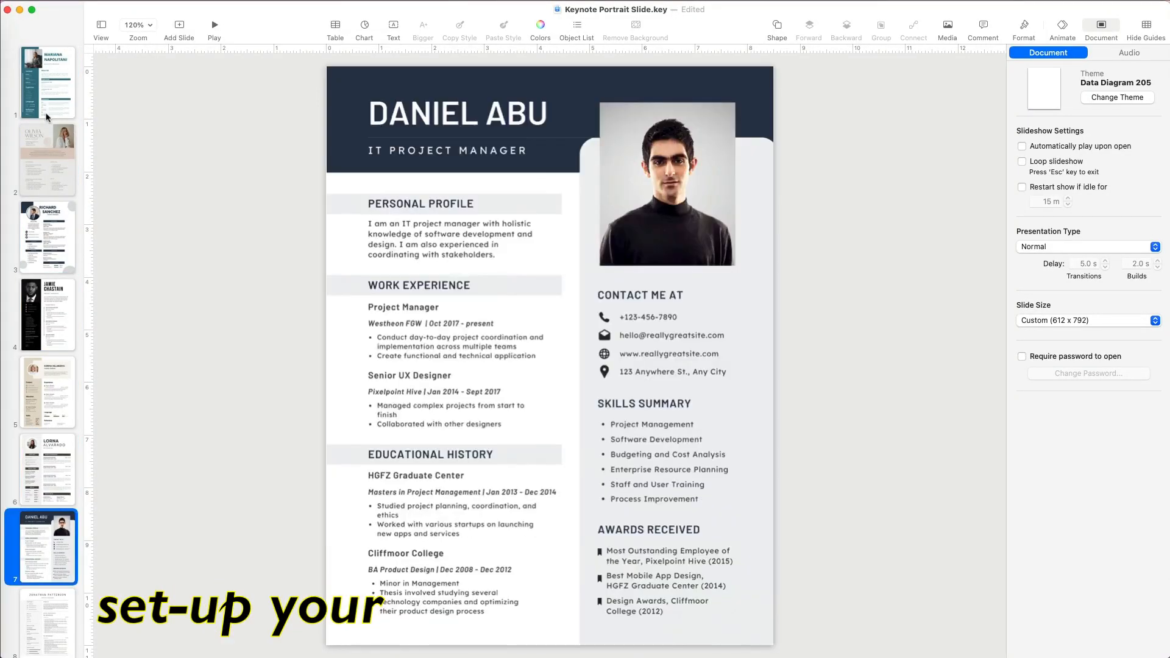
# Step: Close the resume slide set and open Keynote's File menu
pyautogui.click(46, 83)
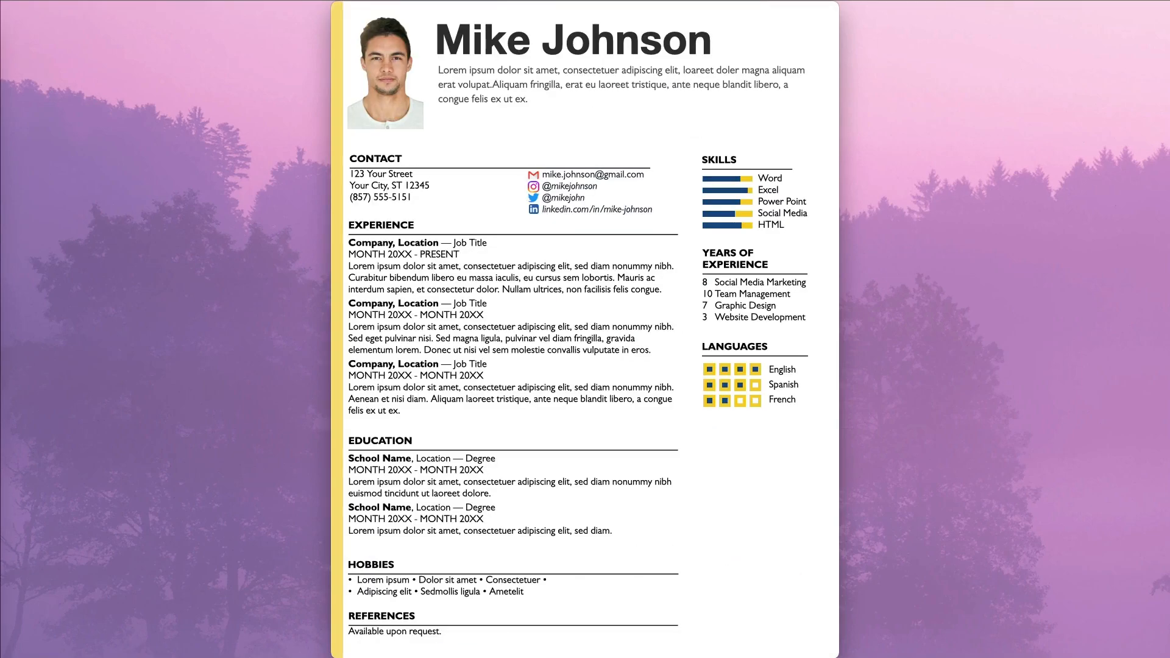
pyautogui.click(54, 7)
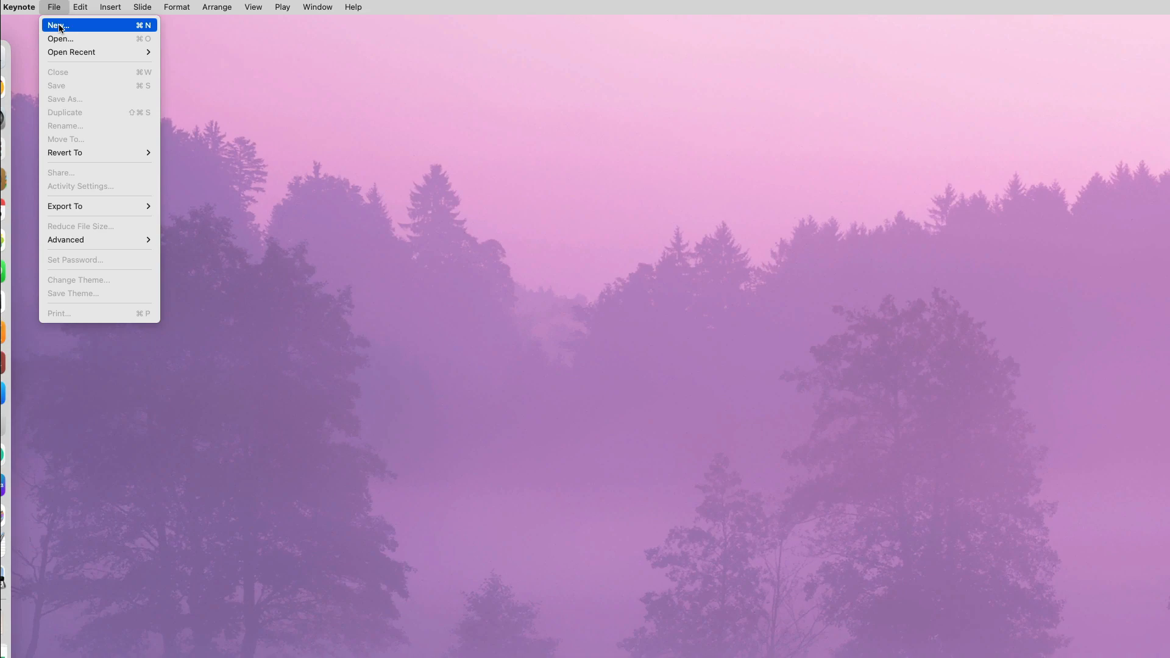
# Step: Start a new untitled presentation from the Classic White theme
pyautogui.click(56, 25)
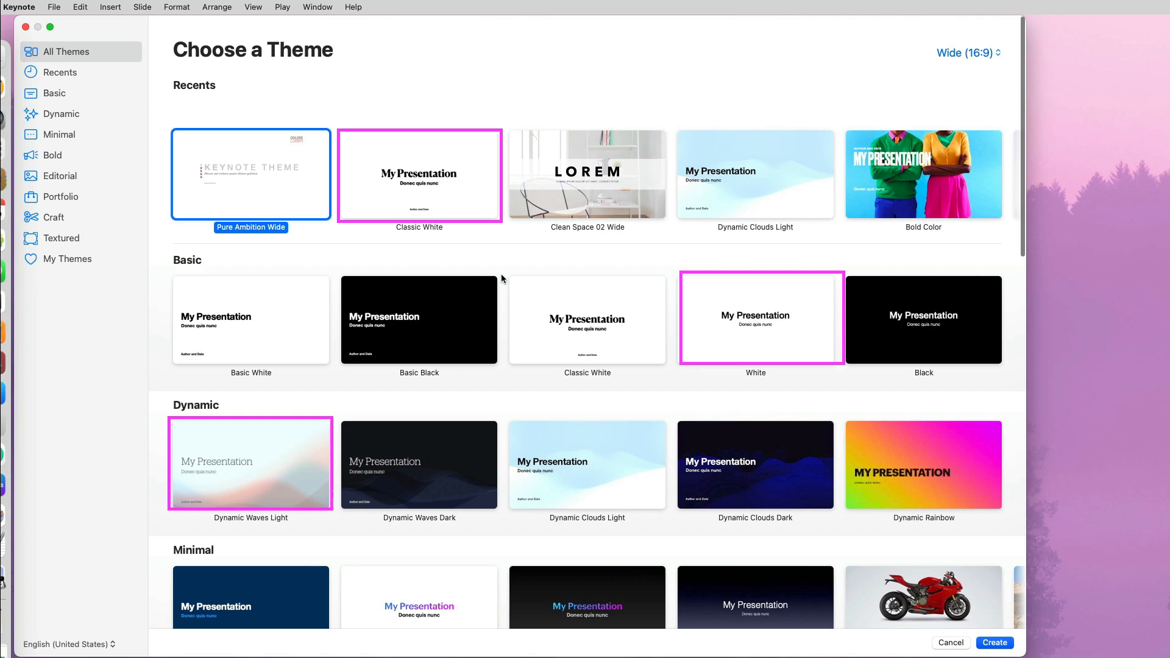
pyautogui.click(251, 174)
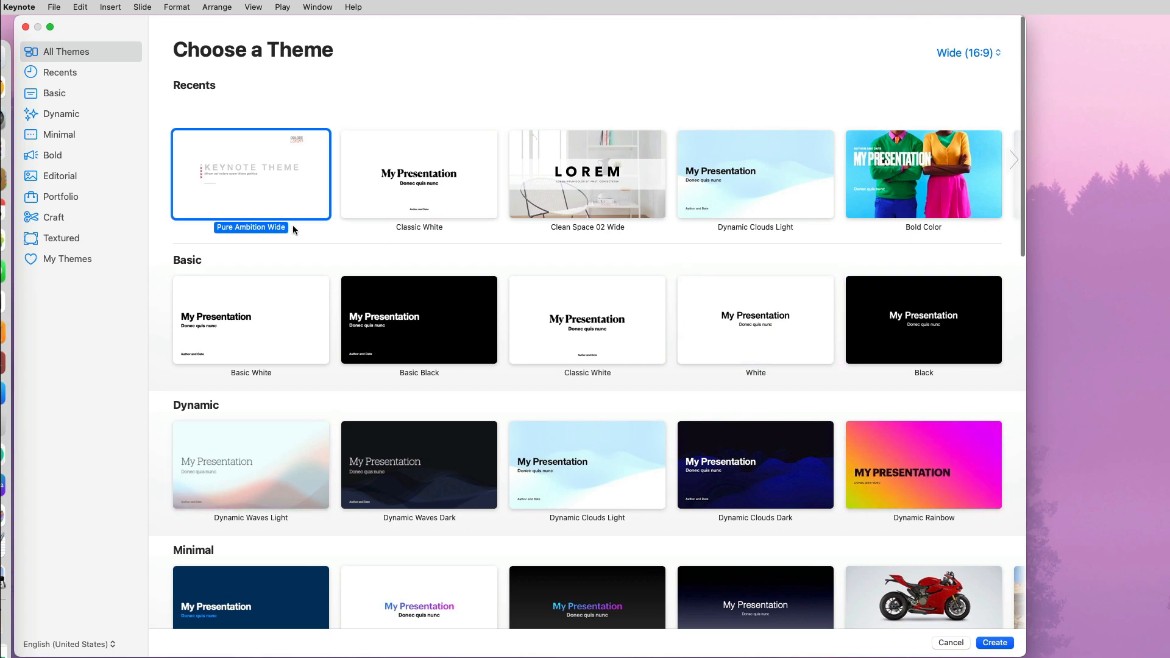
pyautogui.click(419, 174)
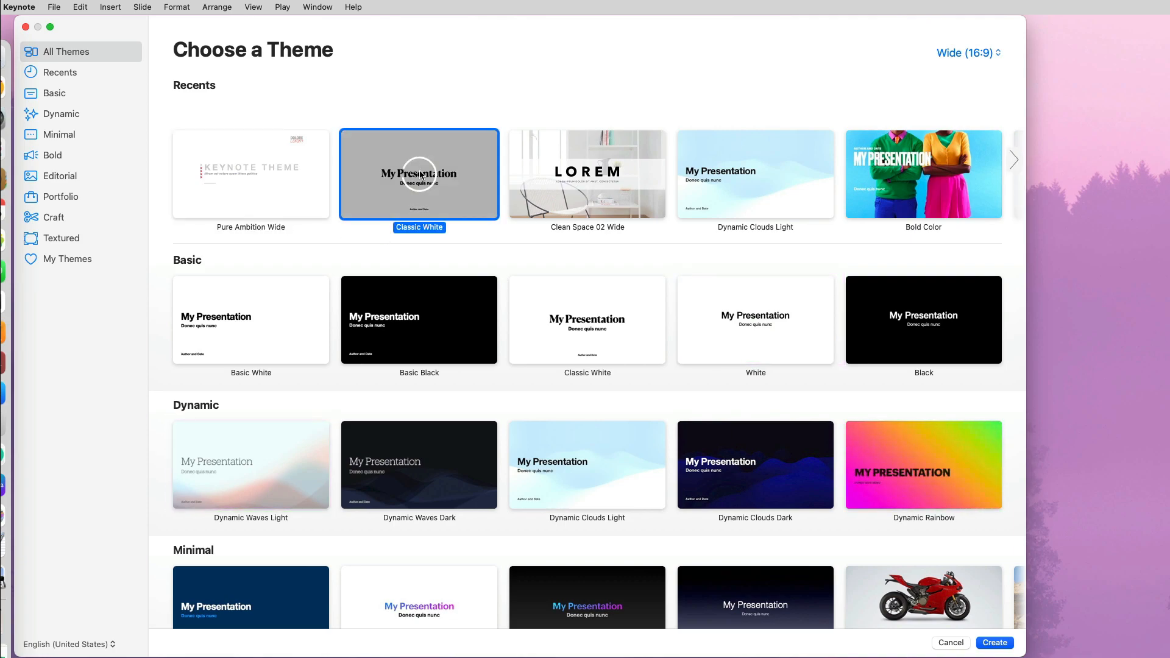
pyautogui.click(994, 643)
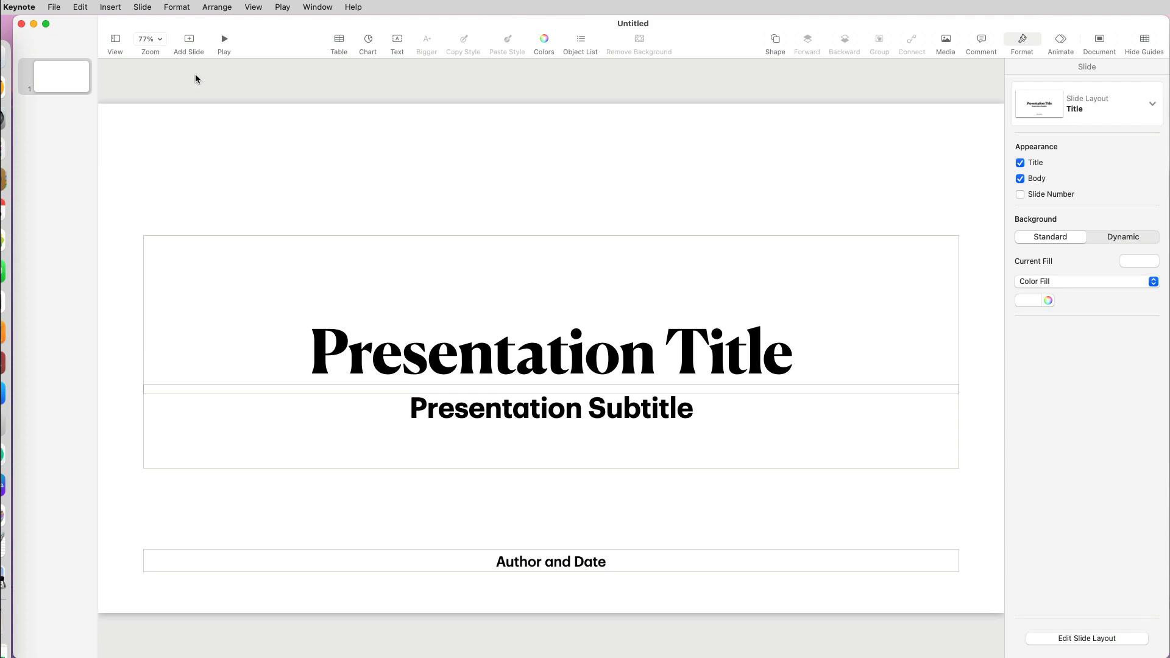
# Step: Add a second slide and show the Document inspector's slide size settings
pyautogui.click(188, 39)
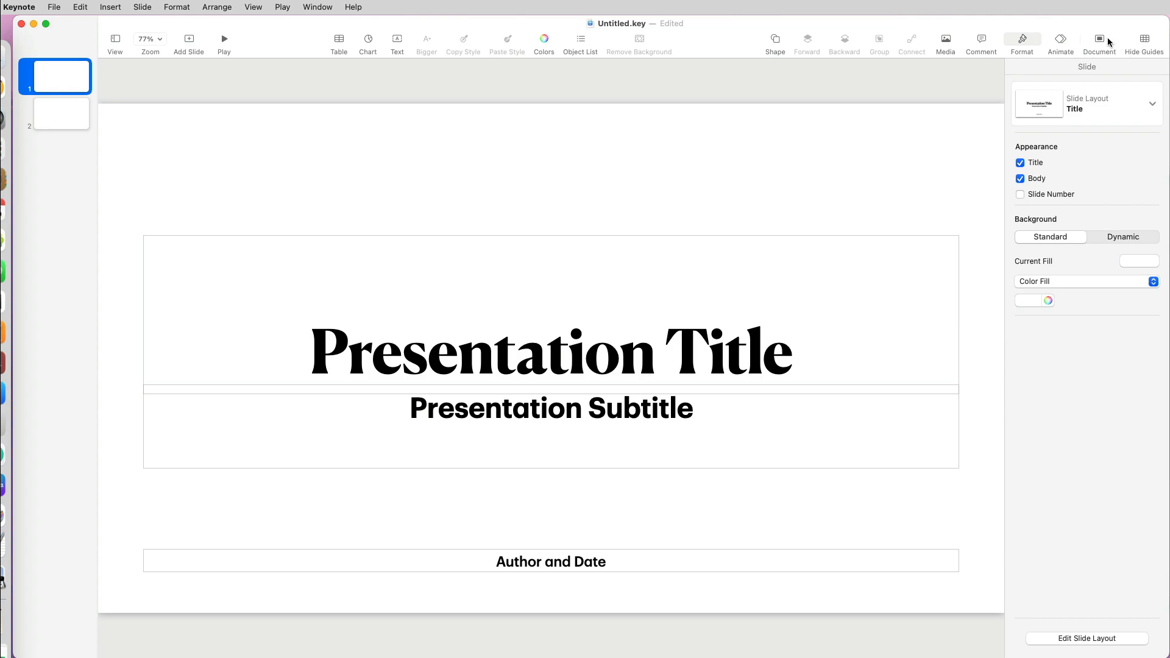
pyautogui.click(1098, 39)
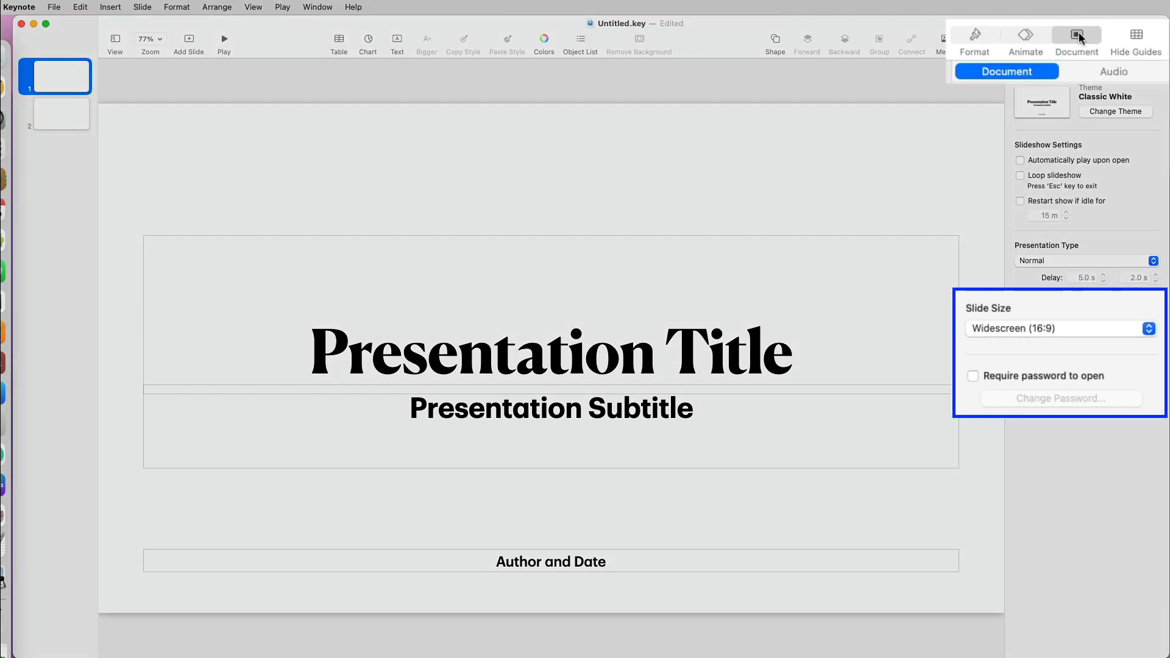
pyautogui.moveTo(1108, 129)
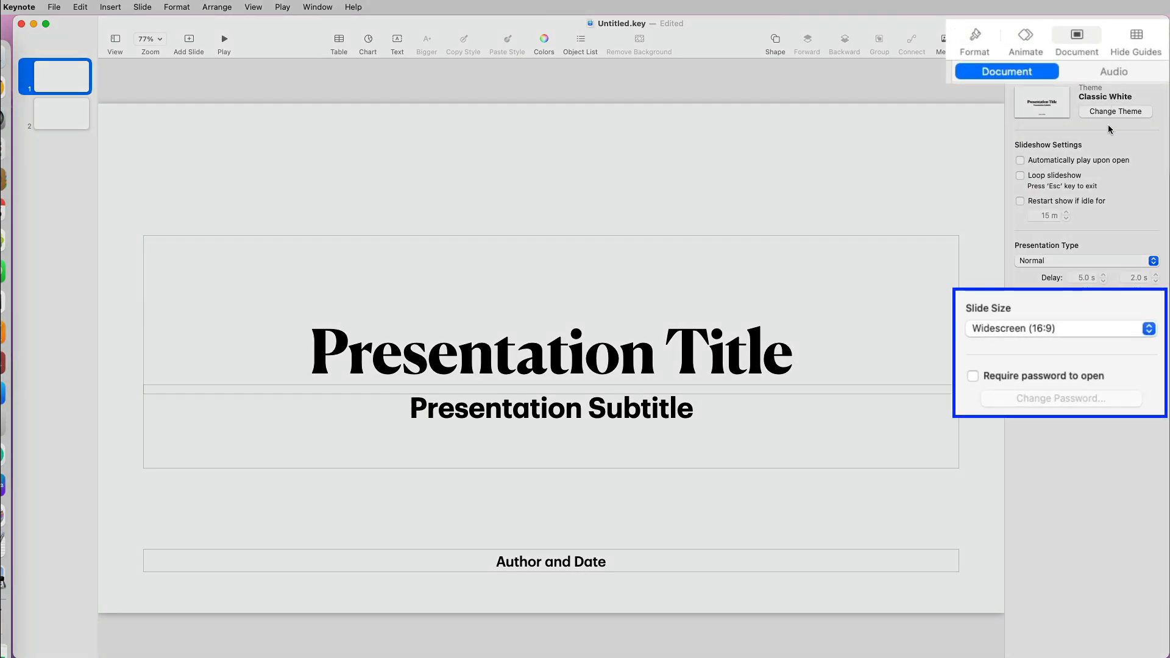
pyautogui.moveTo(1129, 329)
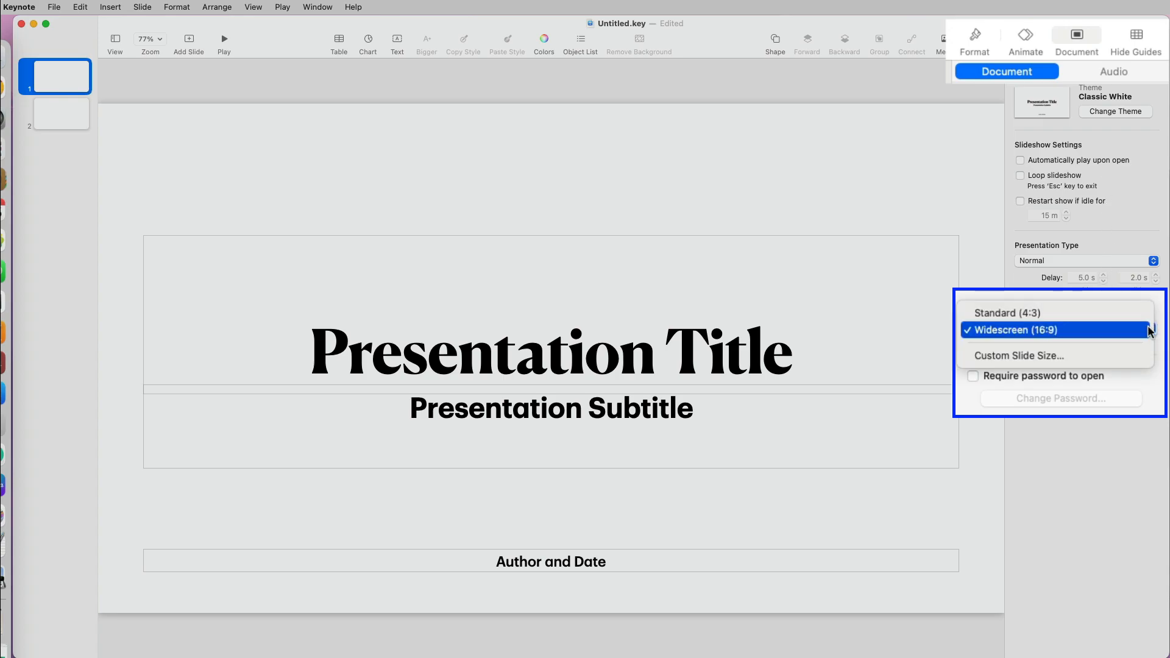
pyautogui.moveTo(1057, 355)
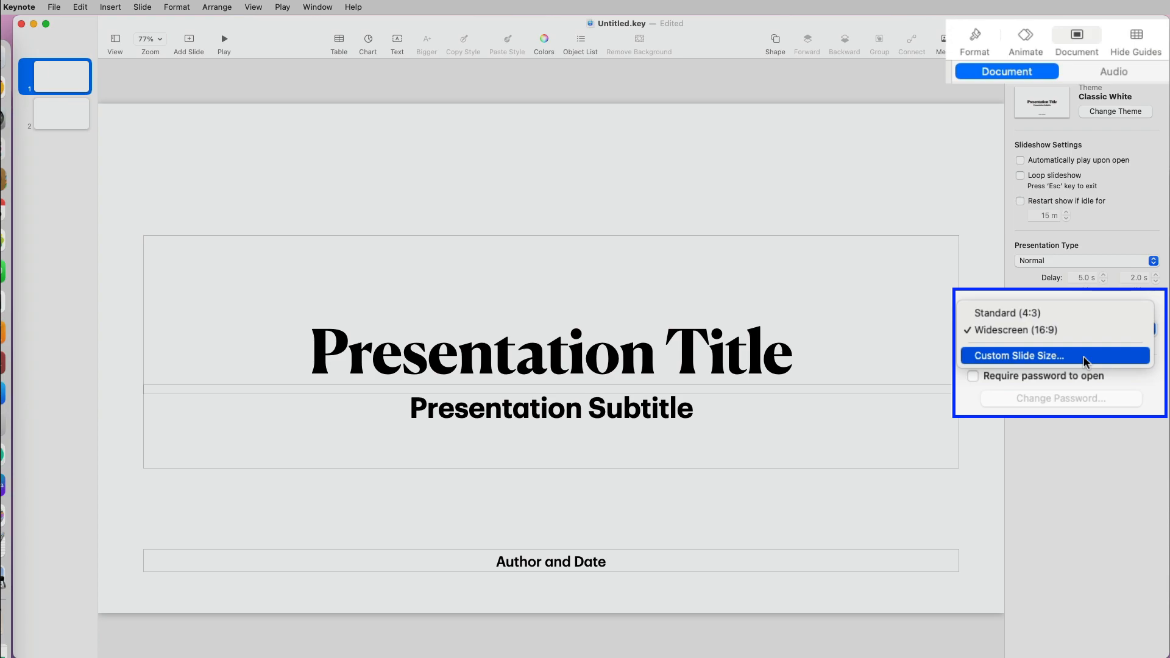
# Step: Set a custom portrait slide size of 1080 × 1920 points
pyautogui.click(1020, 356)
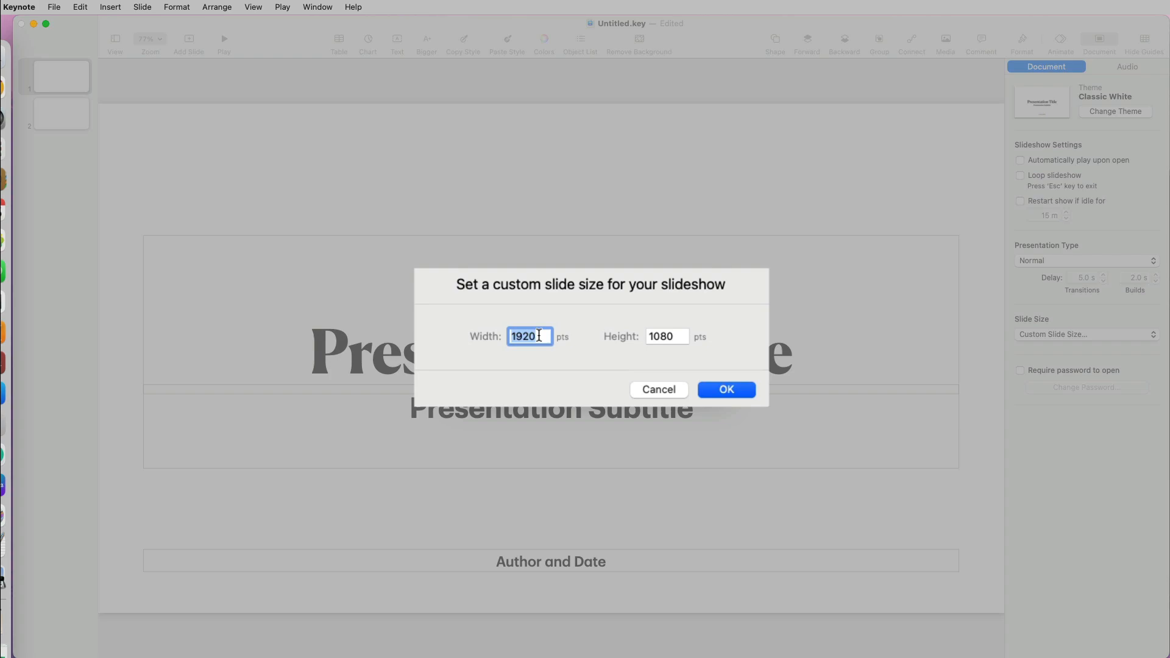
pyautogui.write('10')
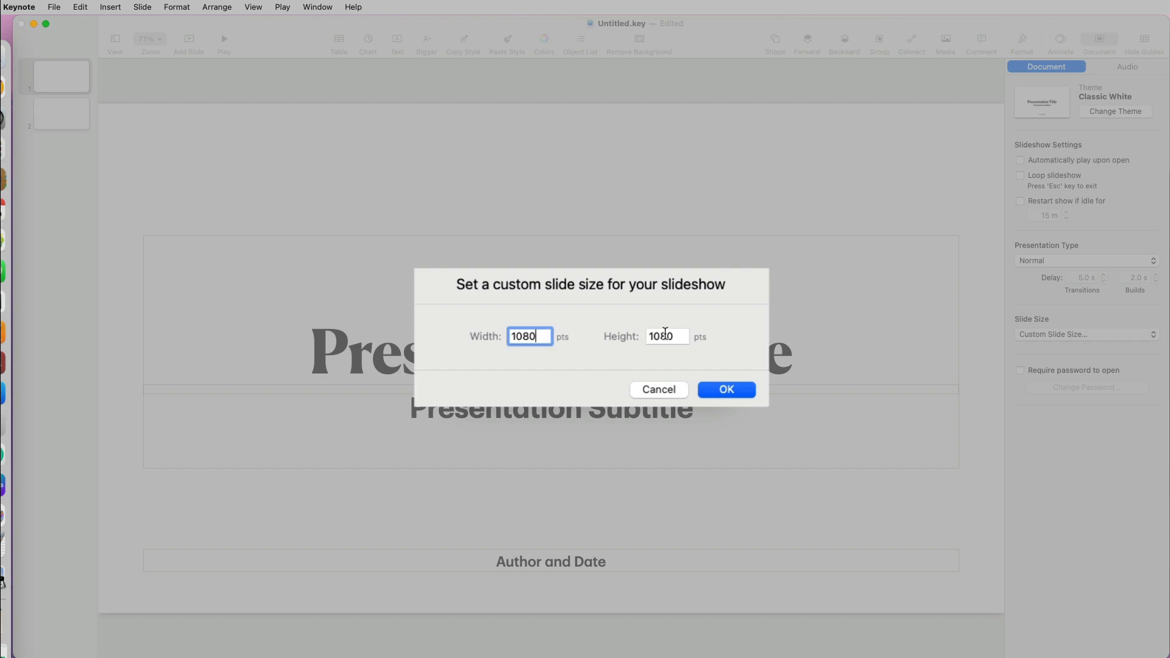
pyautogui.click(664, 336)
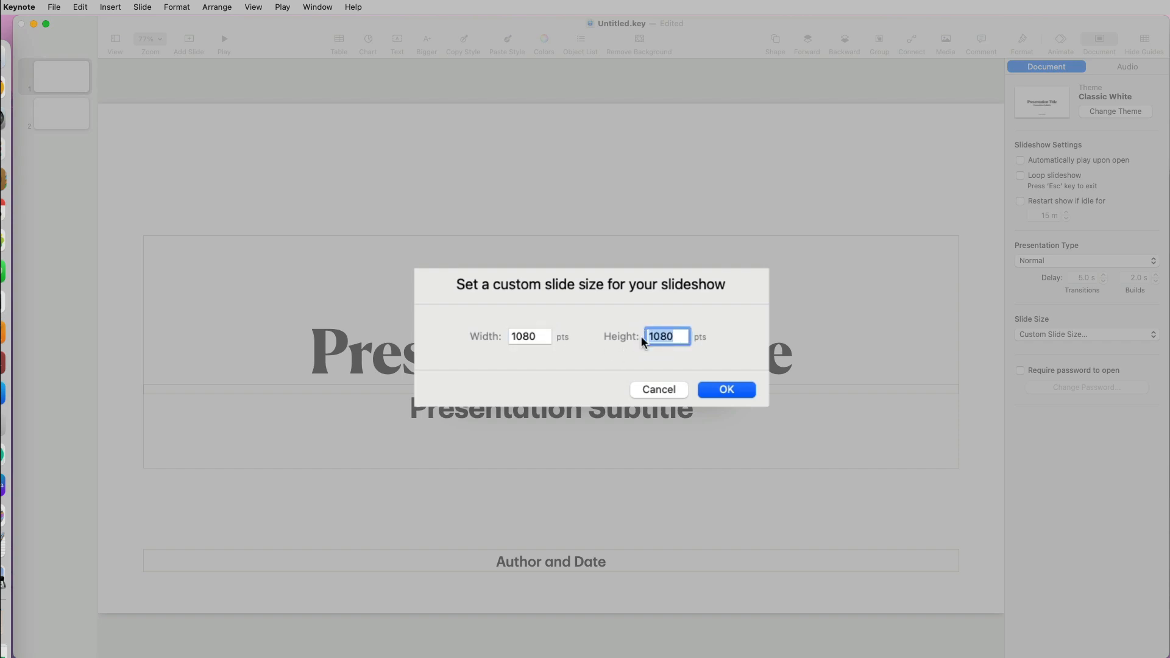
pyautogui.write('1920')
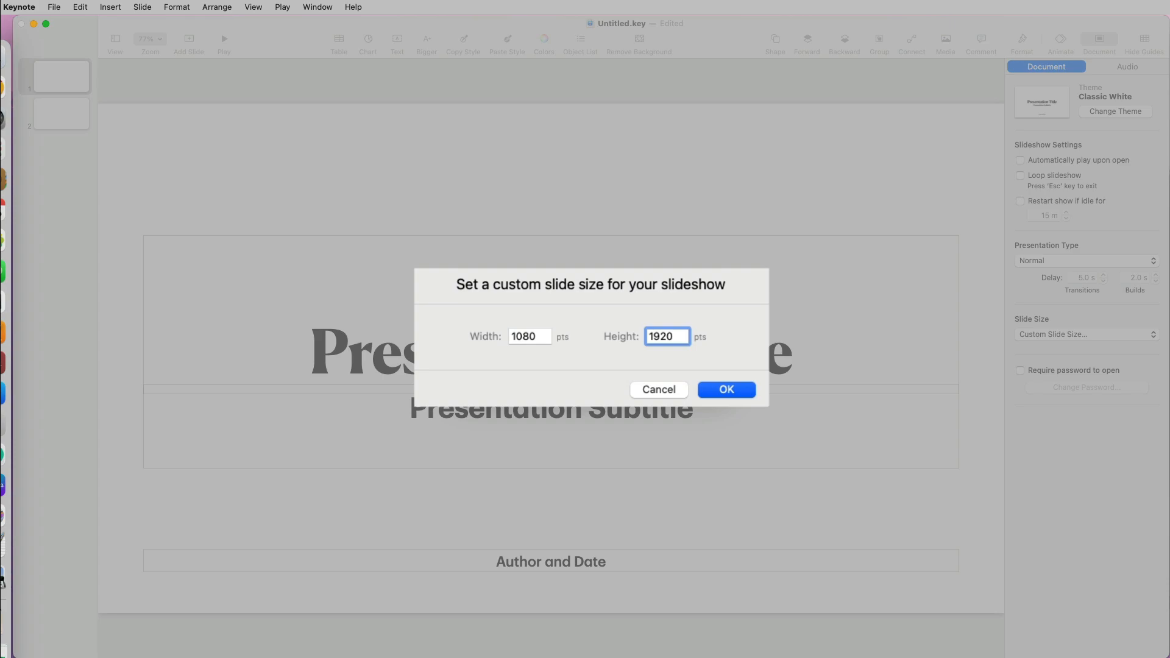
pyautogui.click(725, 389)
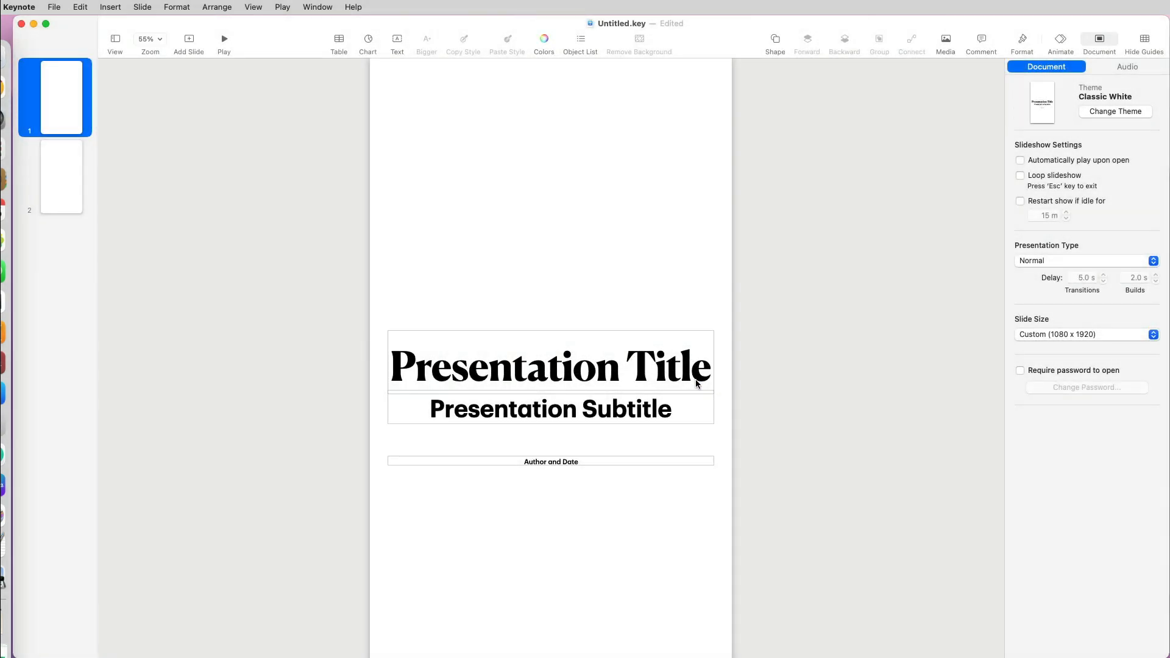
# Step: Inspect the cut-off resume headers on slides 3, 8 and 1, then switch to the browser
pyautogui.click(150, 39)
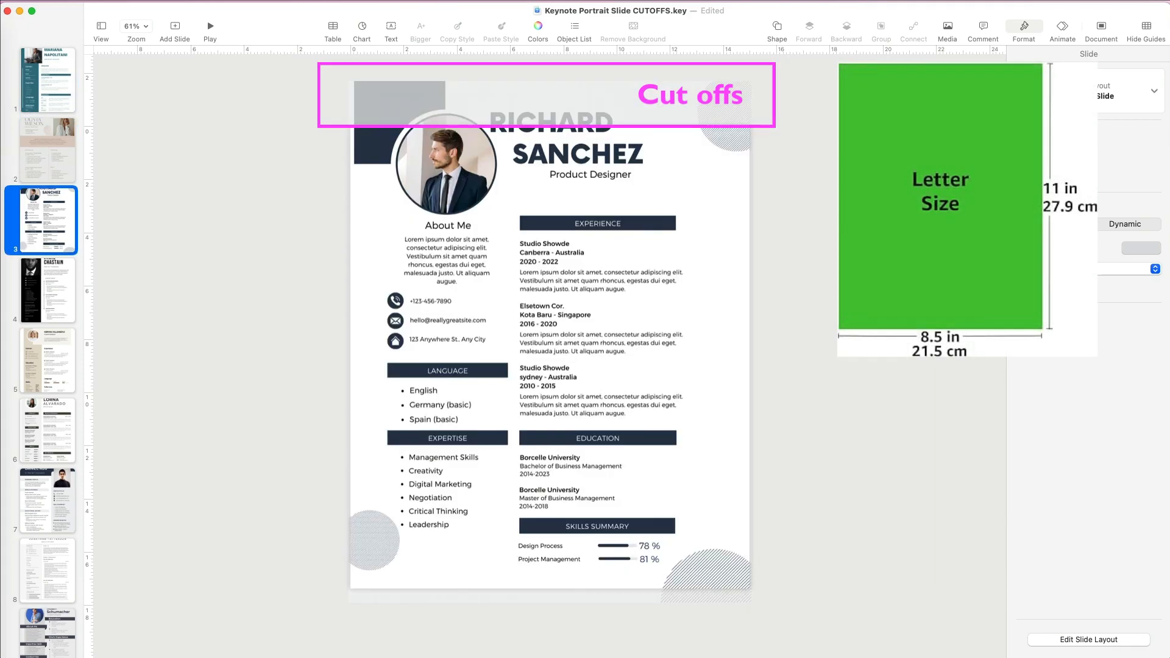
pyautogui.click(47, 571)
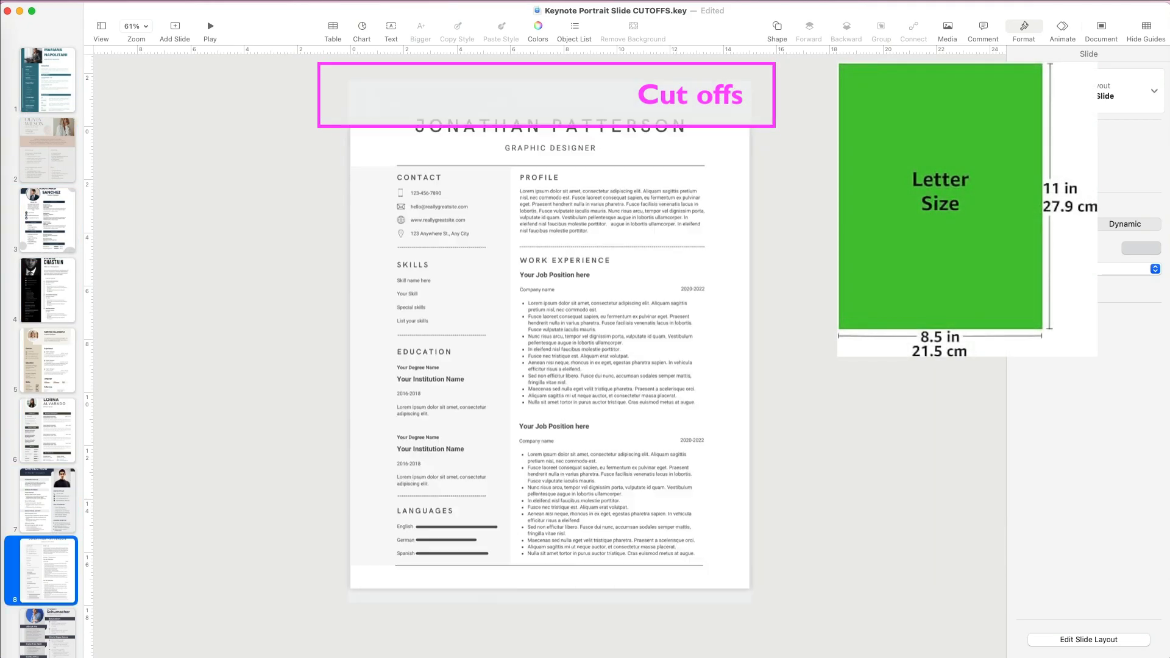
pyautogui.click(46, 79)
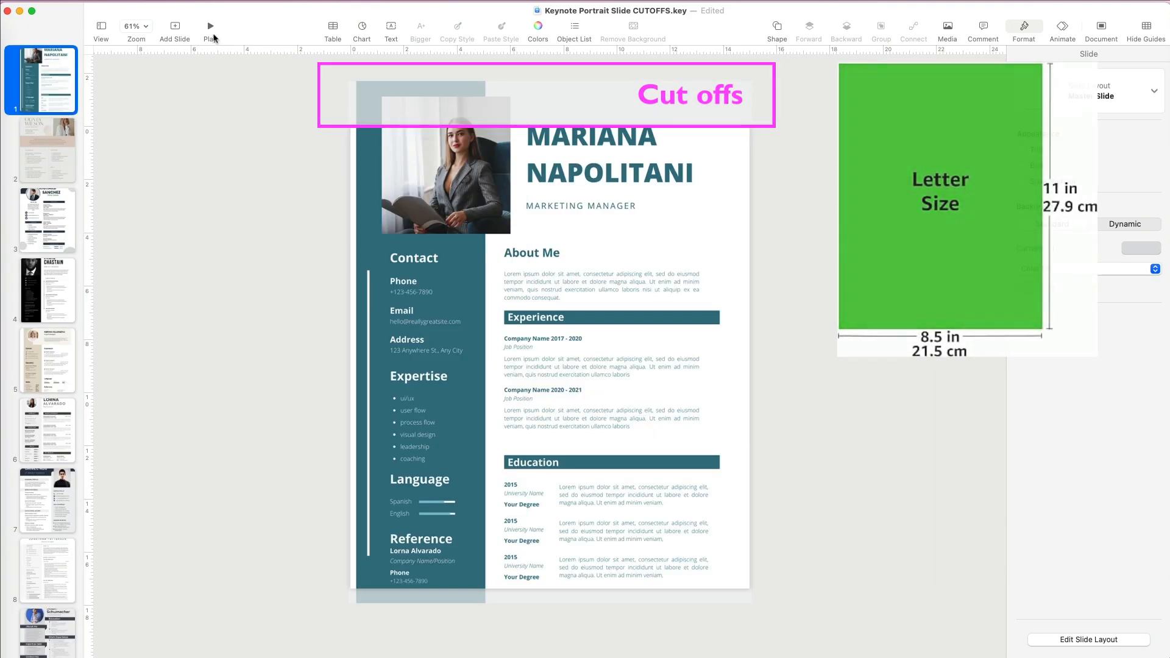
pyautogui.click(212, 26)
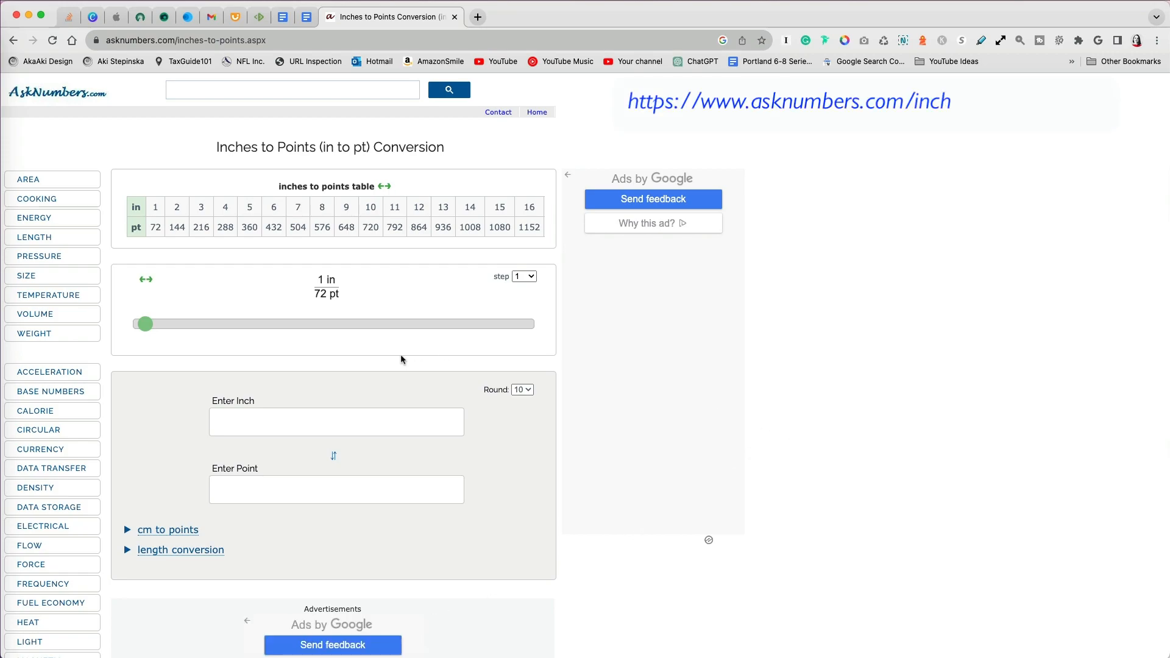
# Step: Convert 8.5 inches (612 points) and then 11 inches to points in AskNumbers
pyautogui.click(336, 421)
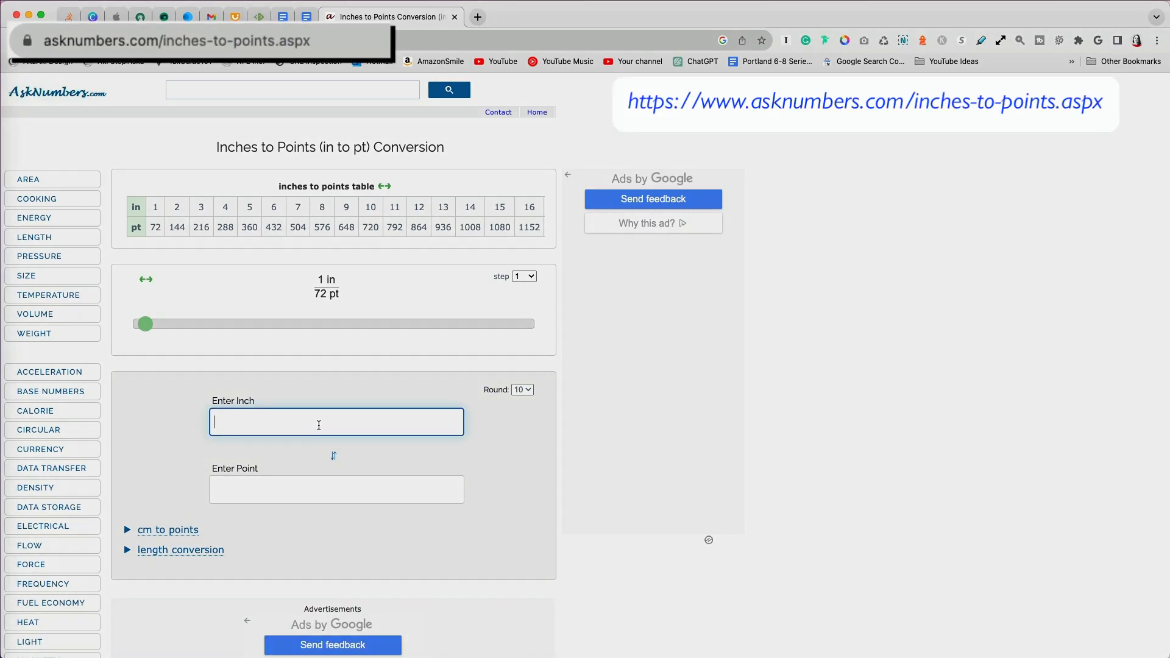
pyautogui.write('8.5')
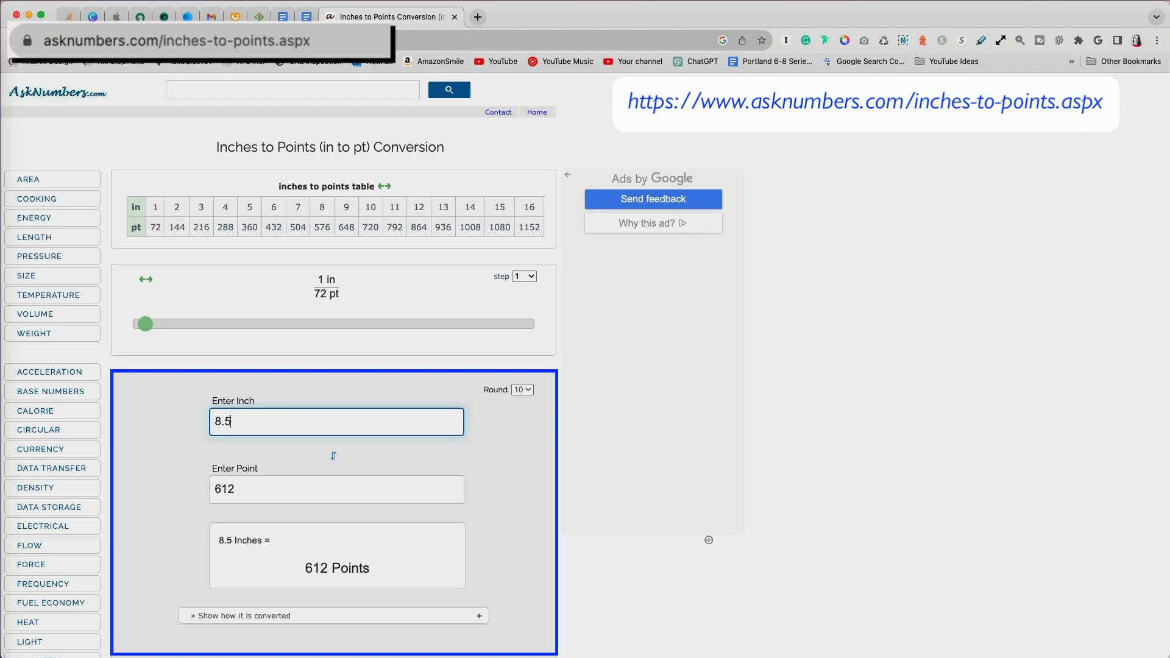
pyautogui.doubleClick(222, 421)
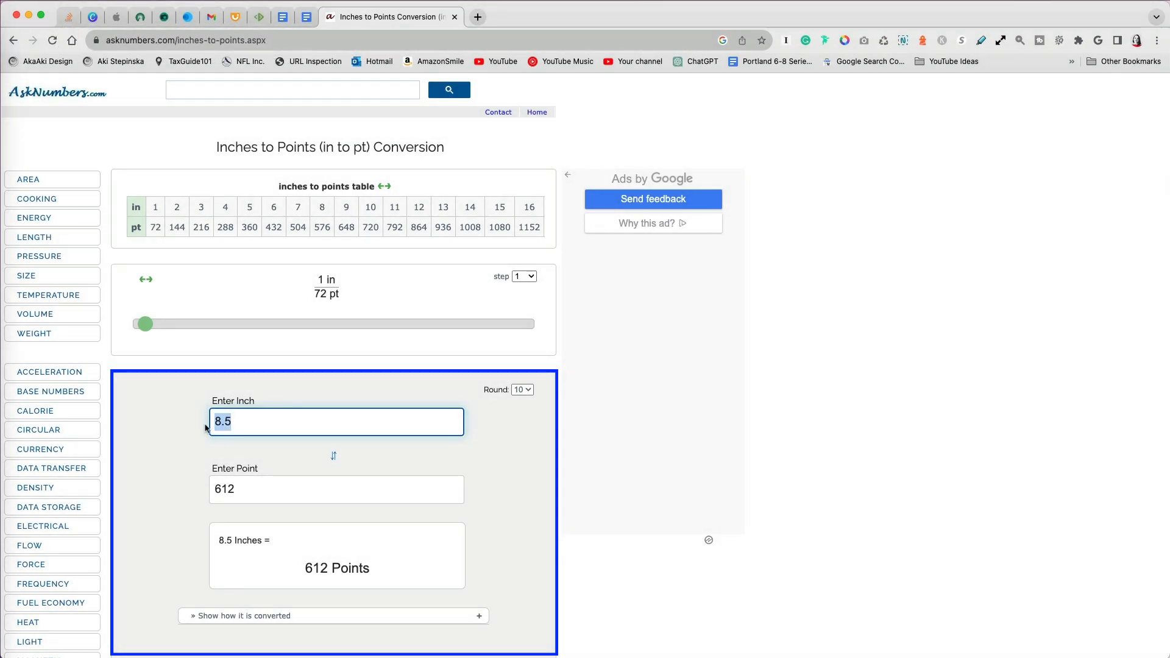
pyautogui.write('11')
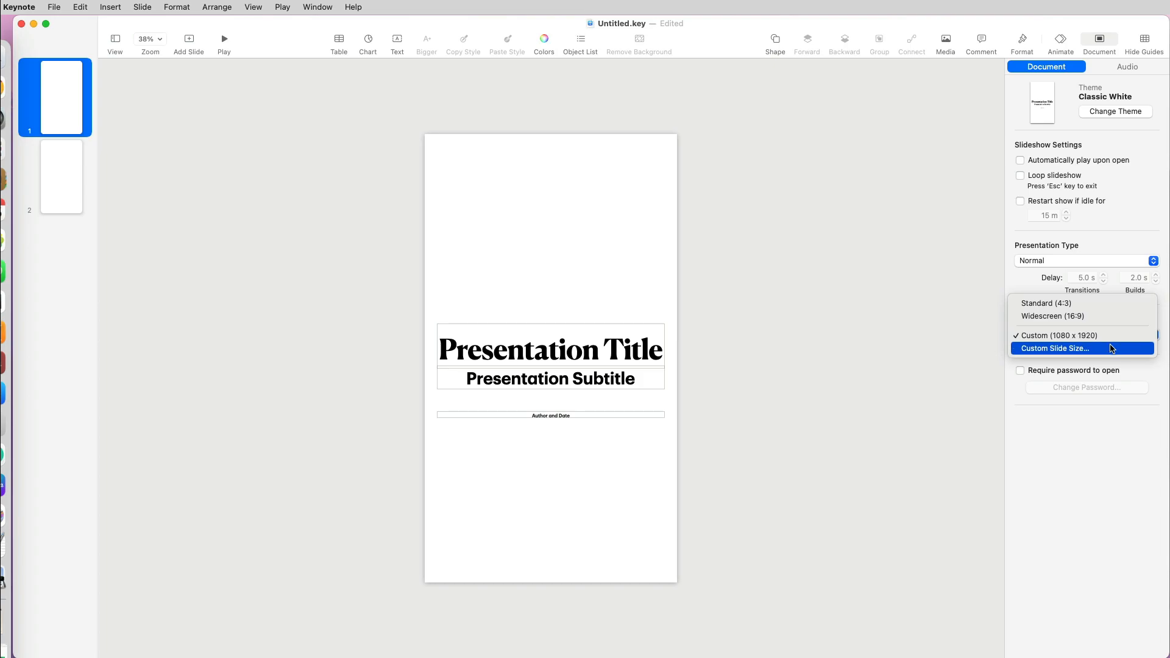
# Step: Apply a custom 612 × 792 pt slide size matching portrait letter paper
pyautogui.click(1056, 348)
pyautogui.write('7')
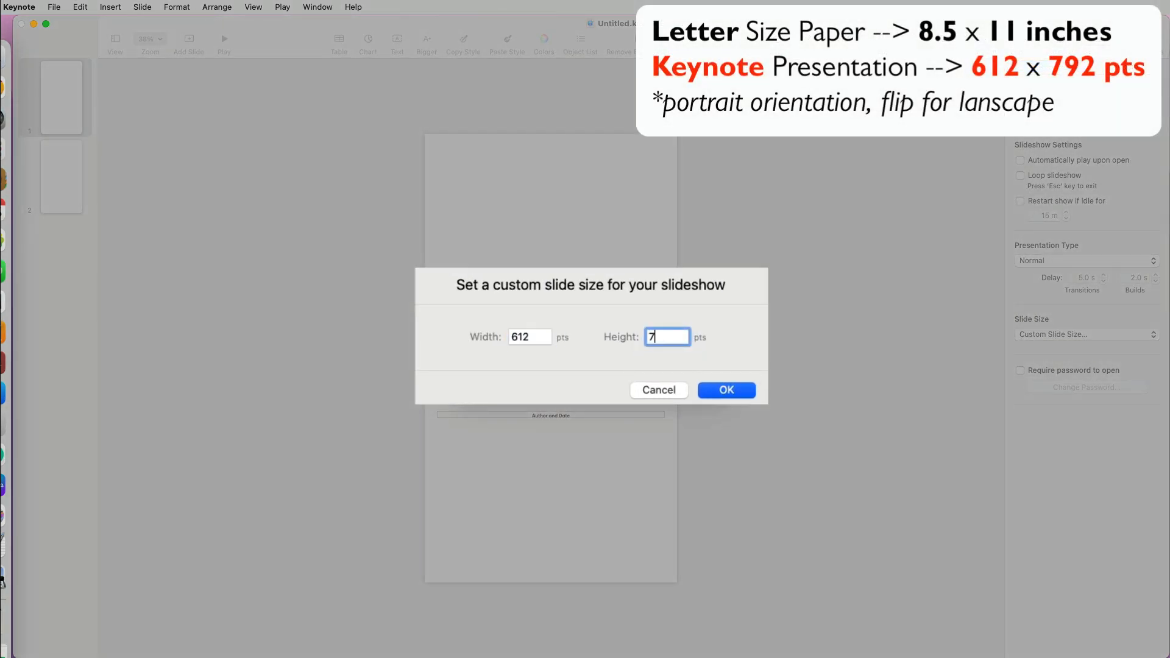
pyautogui.click(725, 390)
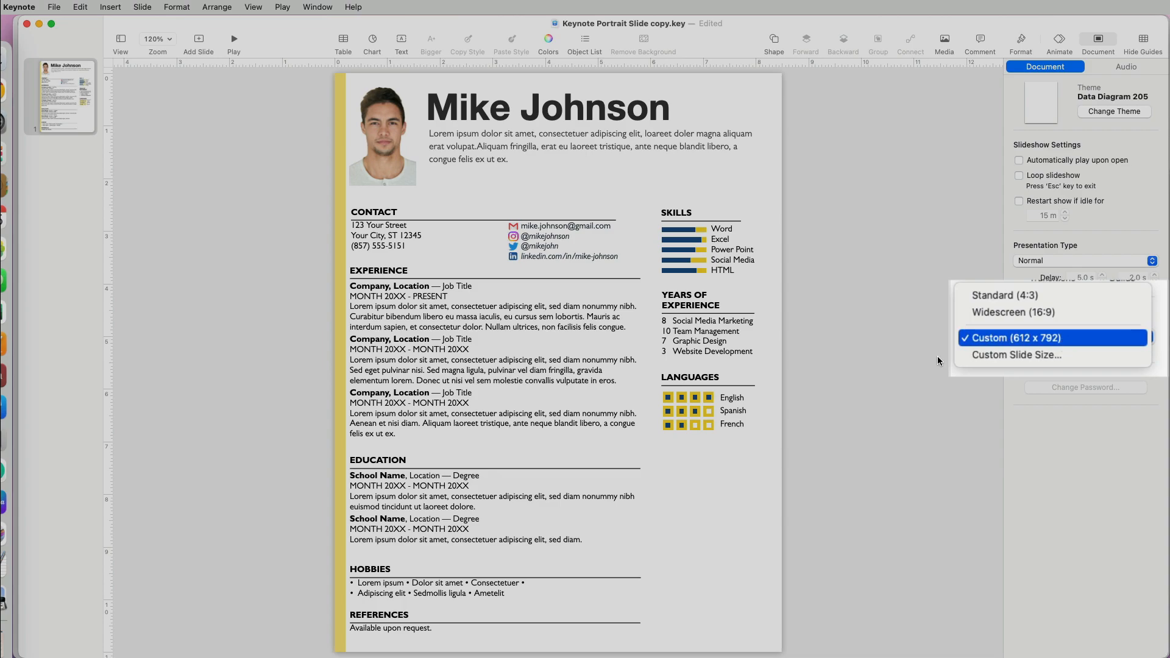
# Step: Print the resume in portrait orientation to PDF and open its Preview print settings
pyautogui.press('cmd+p')
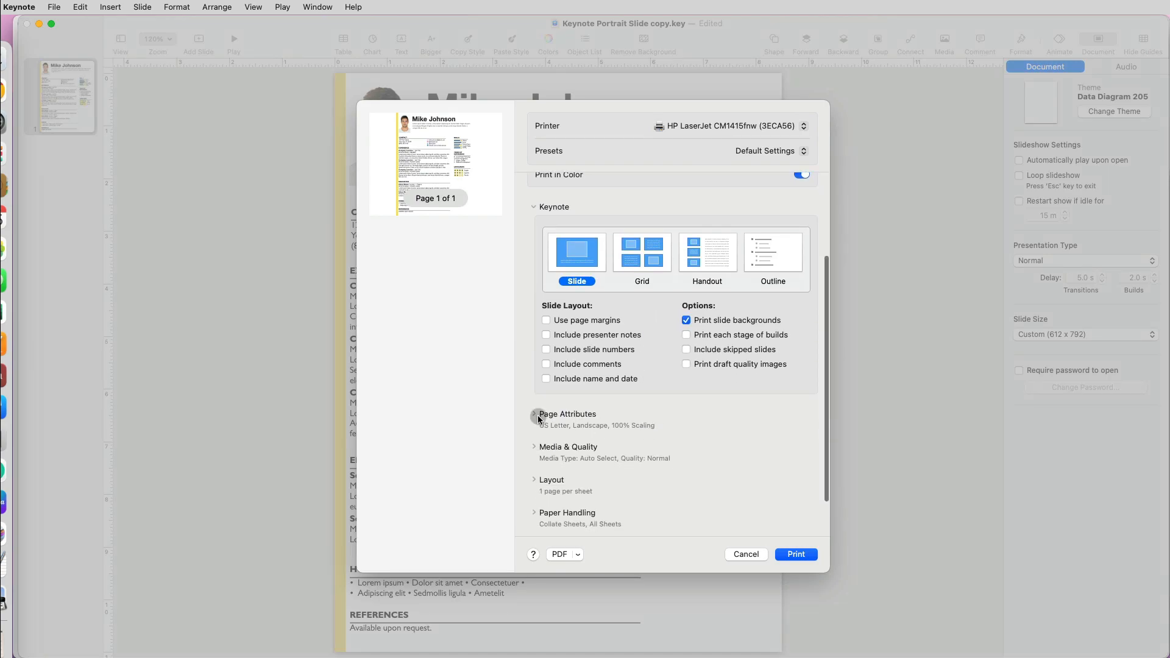
pyautogui.click(535, 414)
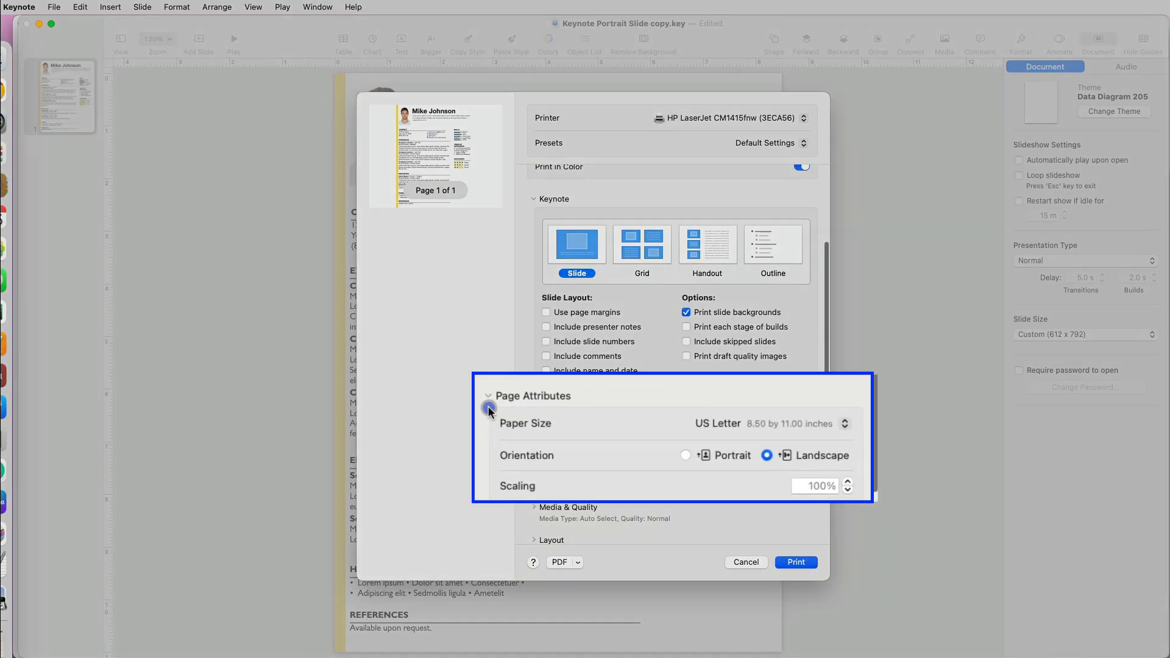
pyautogui.click(685, 455)
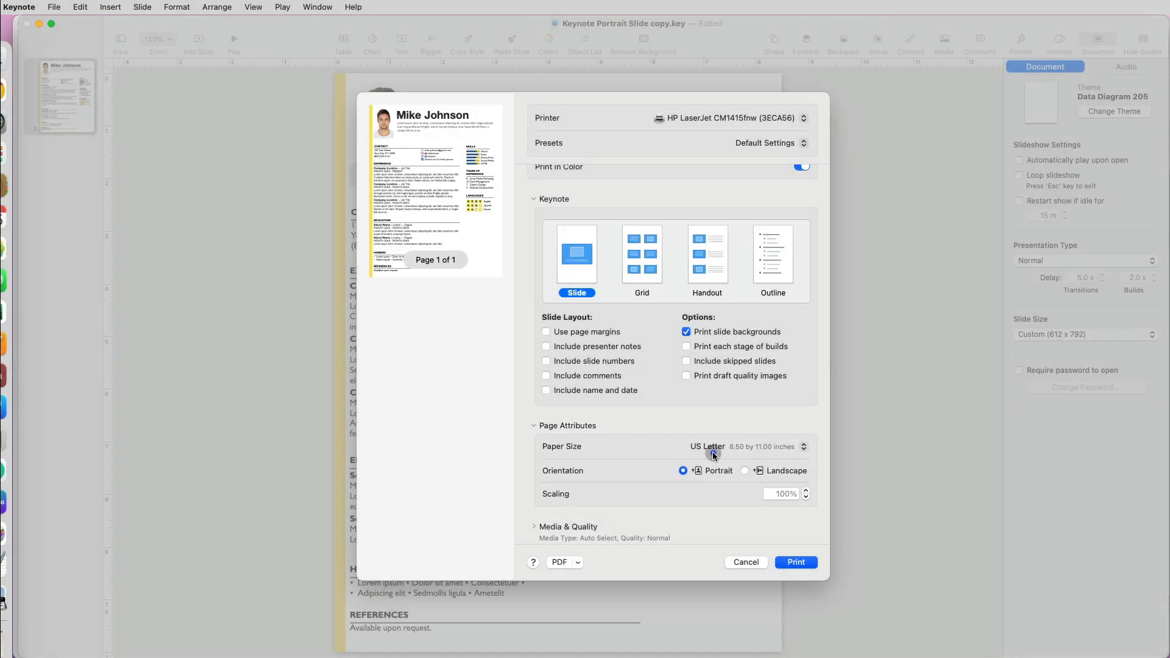
pyautogui.click(560, 561)
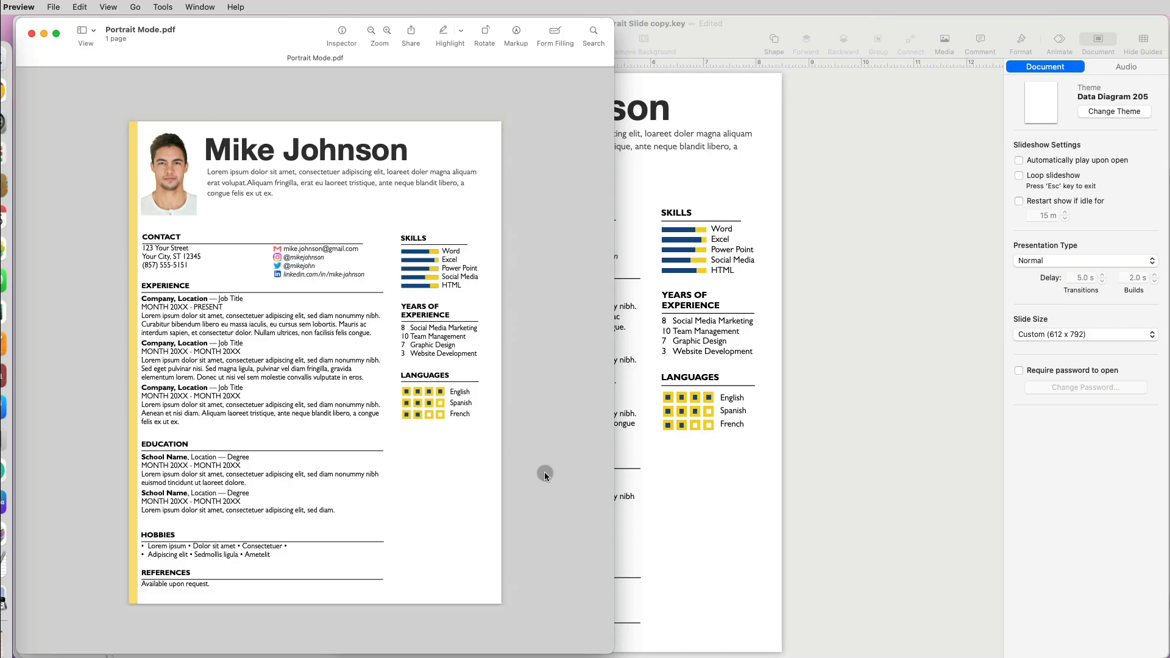
pyautogui.click(53, 6)
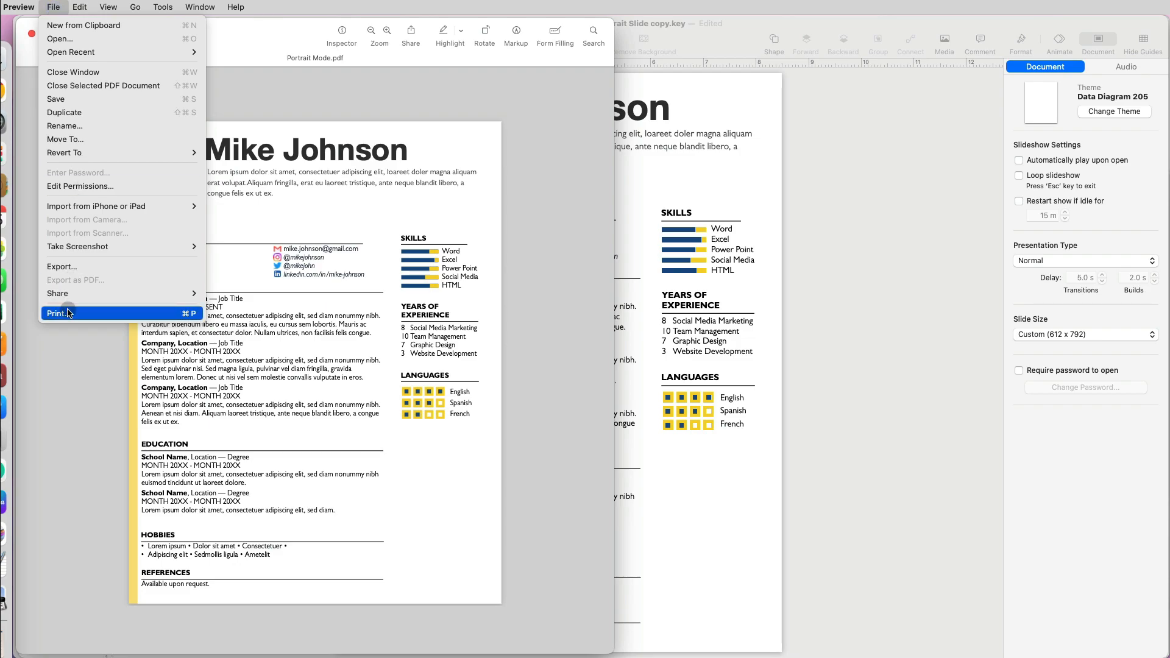
pyautogui.click(55, 313)
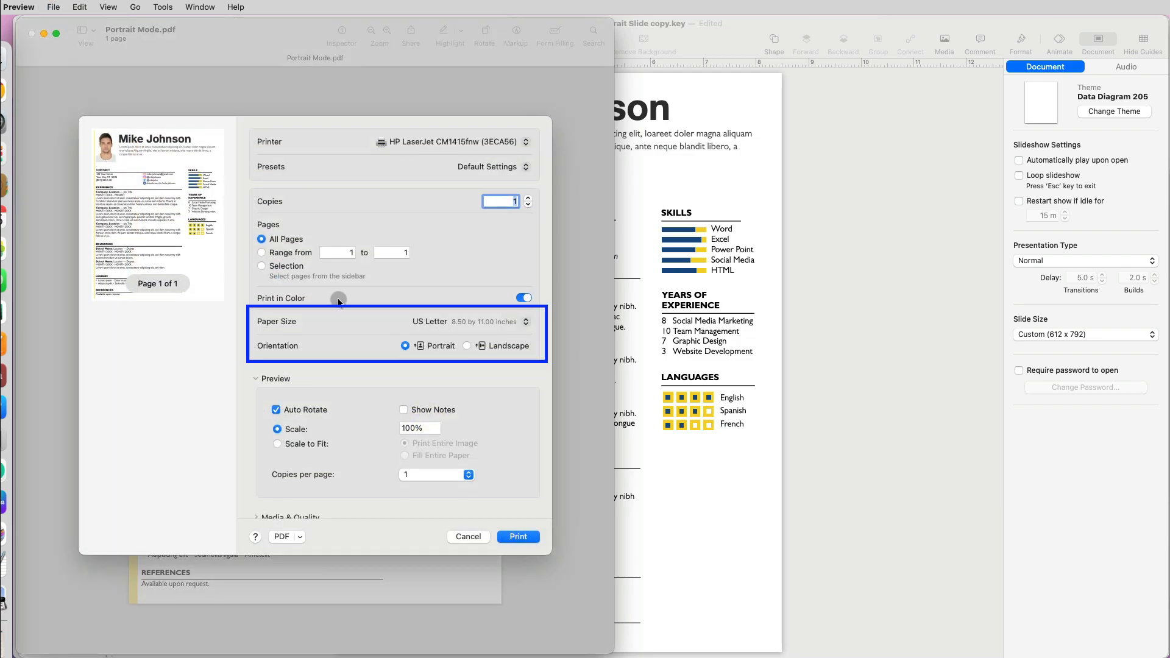